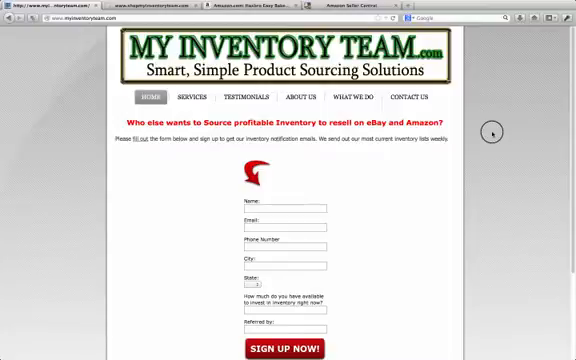
- Open the store's Customer Service info, then its Customer Registration page
scroll(down, 3)
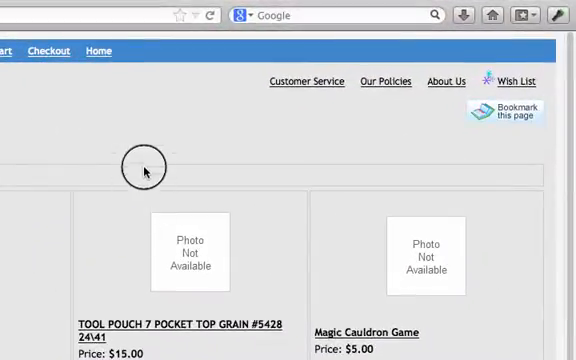
mouse_move(311, 81)
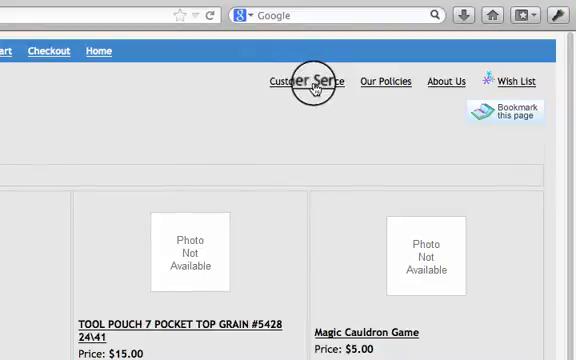
click(303, 81)
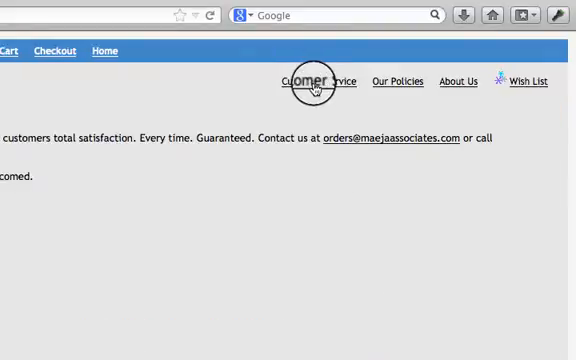
click(305, 81)
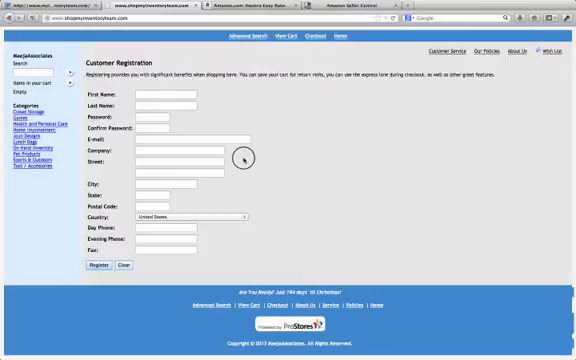
mouse_move(183, 92)
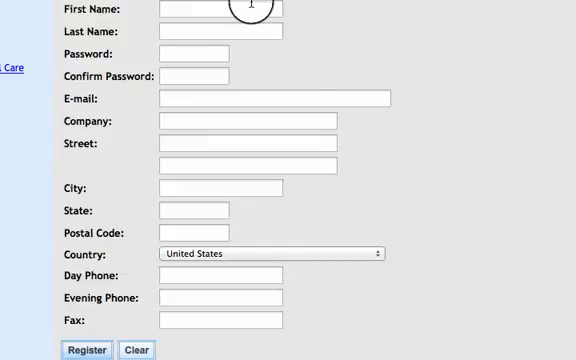
mouse_move(425, 19)
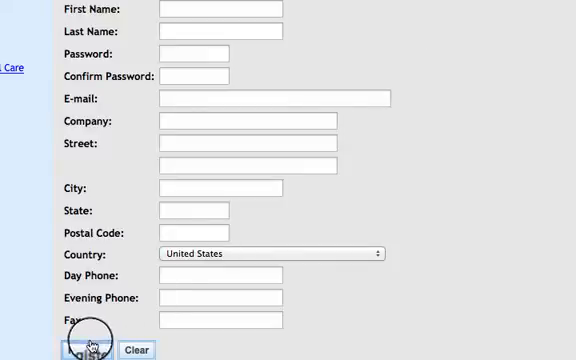
mouse_move(543, 184)
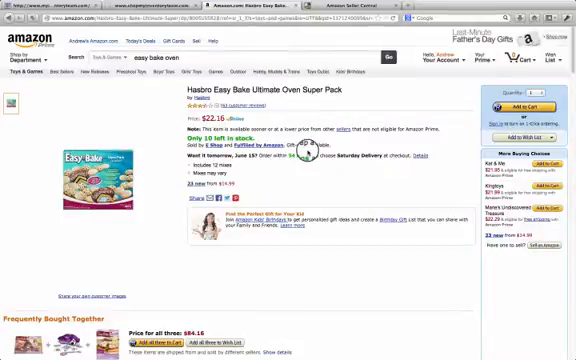
scroll(down, 3)
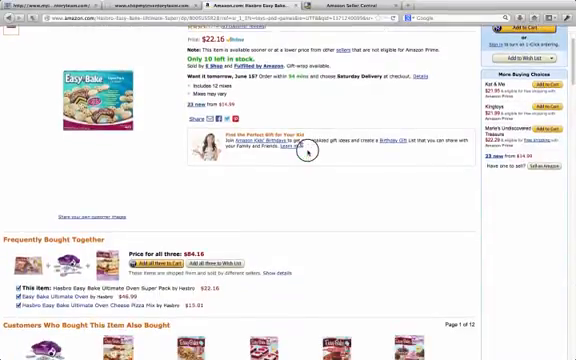
scroll(down, 3)
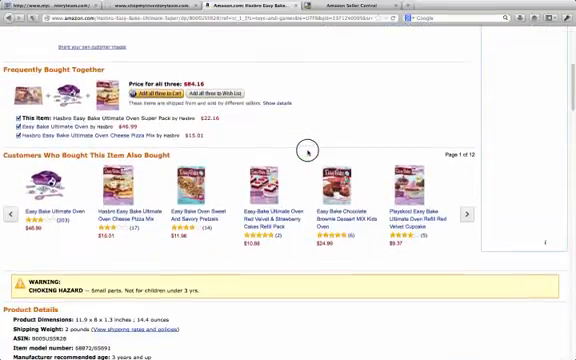
scroll(down, 3)
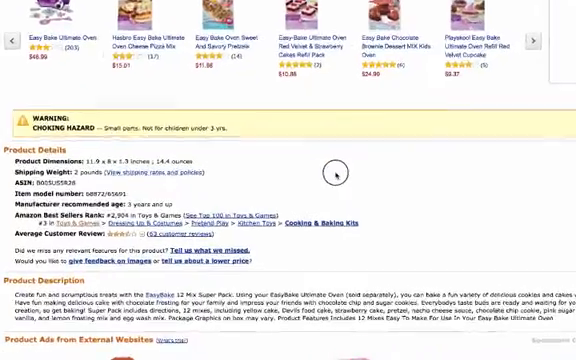
scroll(down, 3)
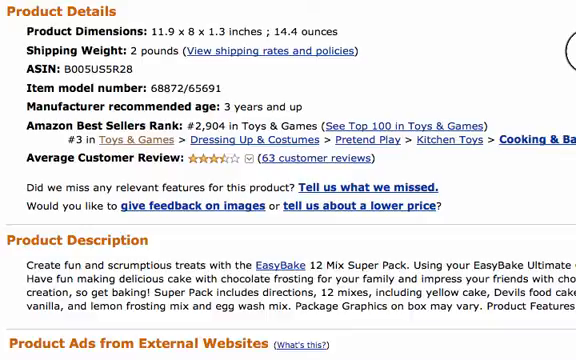
mouse_move(371, 75)
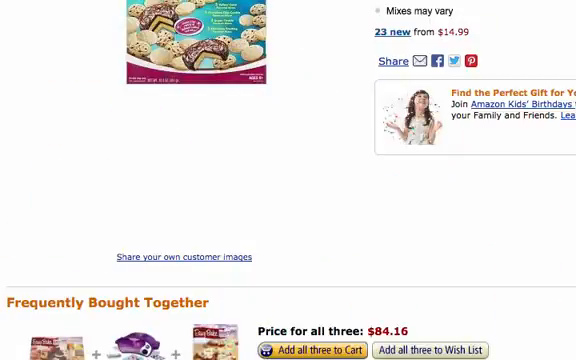
scroll(down, 3)
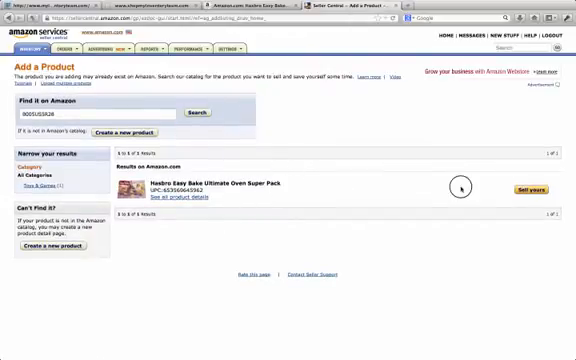
- Start a Sell Yours offer on the Easy Bake Oven listing and review the offer form
click(528, 190)
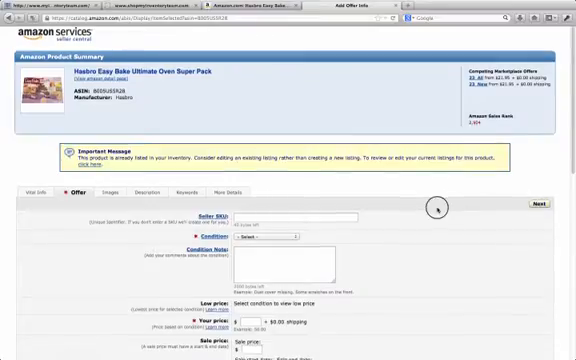
scroll(down, 3)
text(23.99)
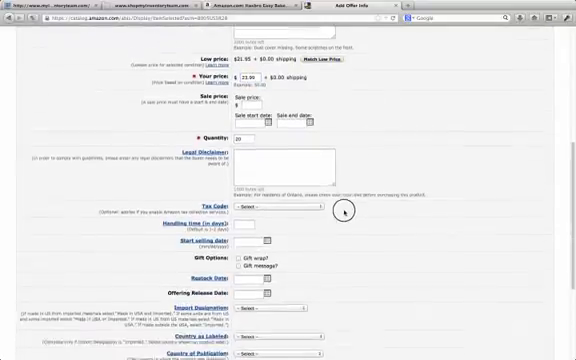
scroll(down, 3)
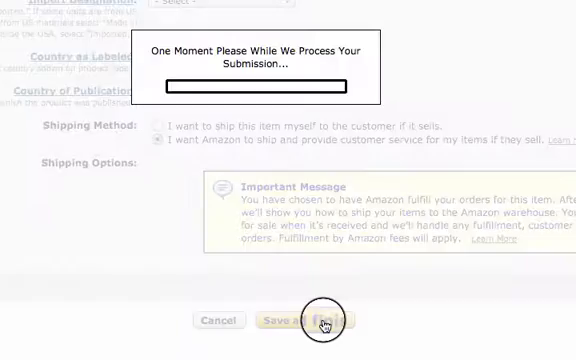
- Submit the Easy Bake Oven offer to reach Send Inventory to Amazon
click(320, 320)
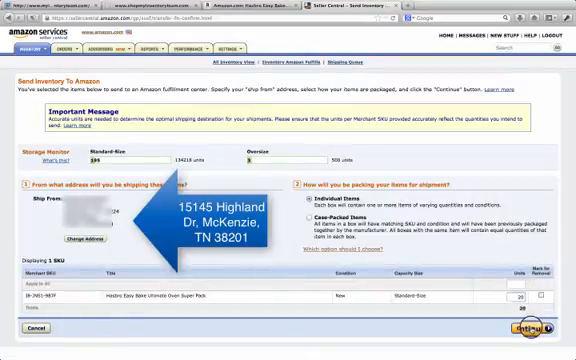
- Save the shipment plan and confirm 20 units to reach Label Items
click(522, 330)
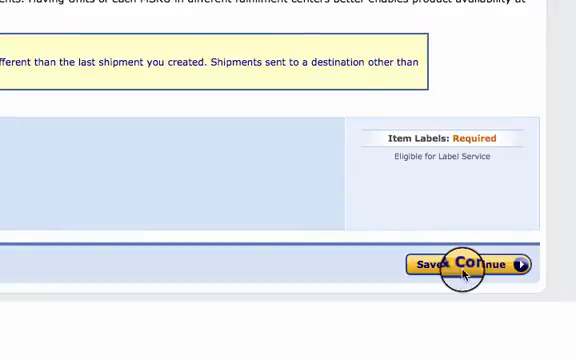
click(470, 263)
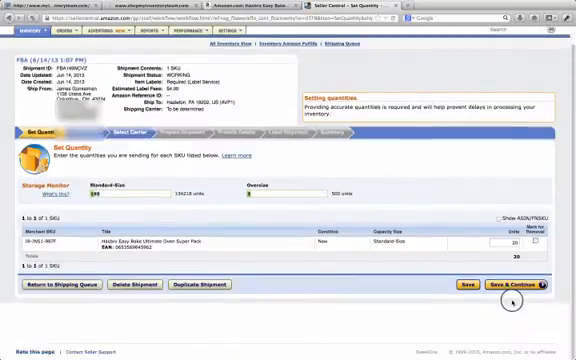
click(515, 284)
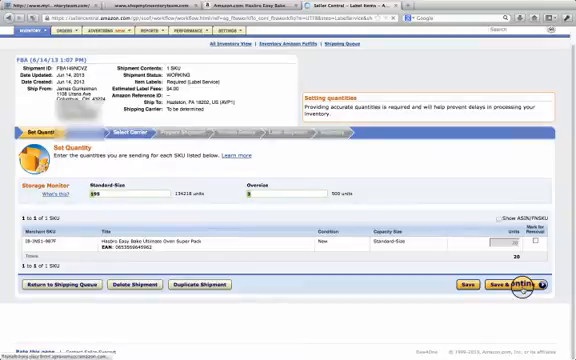
click(505, 285)
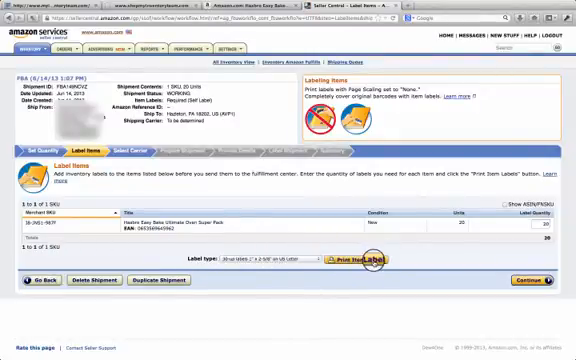
- Generate the Easy Bake item labels and open the PDF in Preview
click(360, 260)
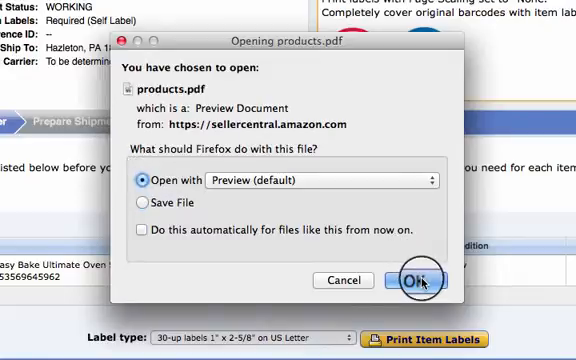
click(406, 281)
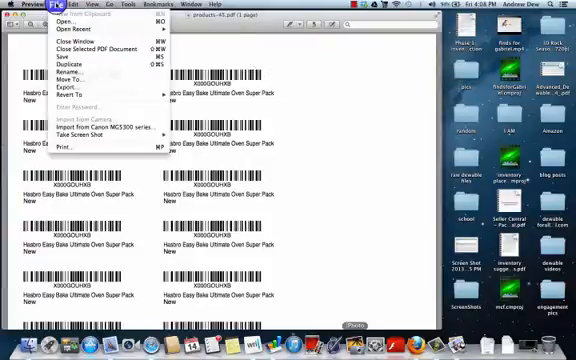
mouse_move(75, 81)
text(test1)
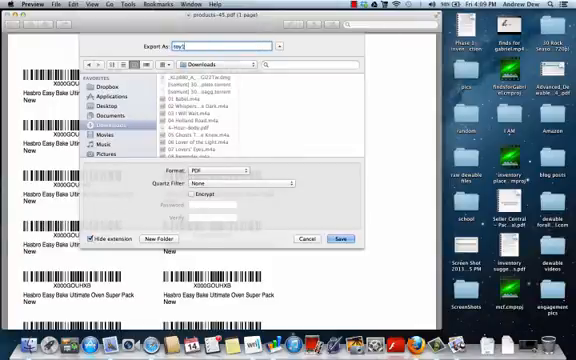
- Save the exported item label PDF to Downloads
click(344, 238)
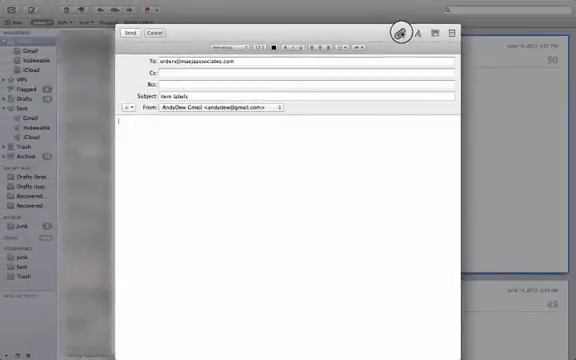
- Attach the saved item label PDF to the 'item labels' email
click(401, 33)
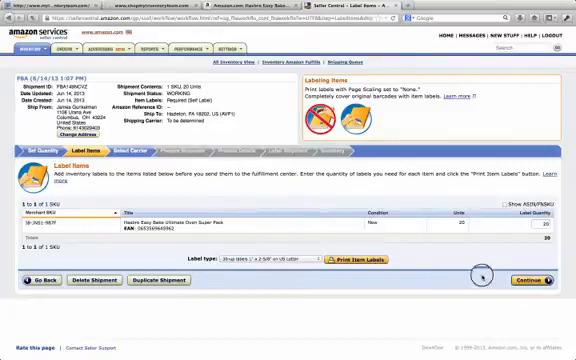
- Finish labelling and confirm Small Parcel Delivery with the Amazon-partnered UPS carrier
click(524, 280)
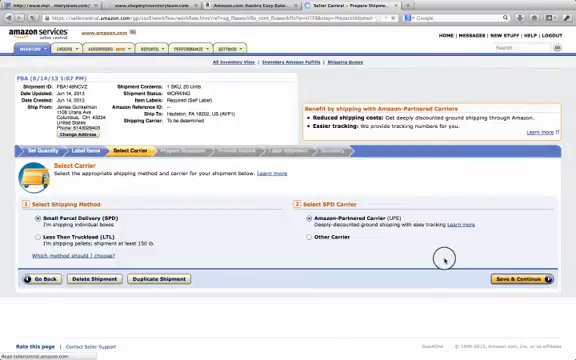
click(529, 269)
text(toy1pd)
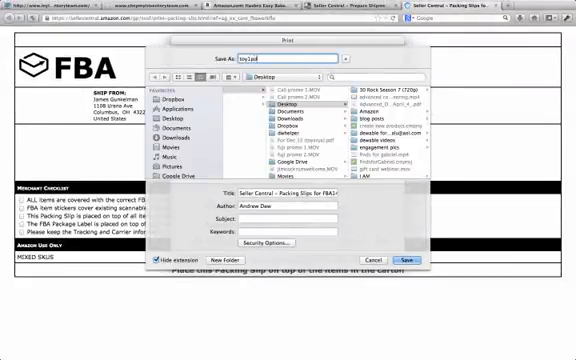
- Name the packing slip PDF 'packingslip'
text(packingslip)
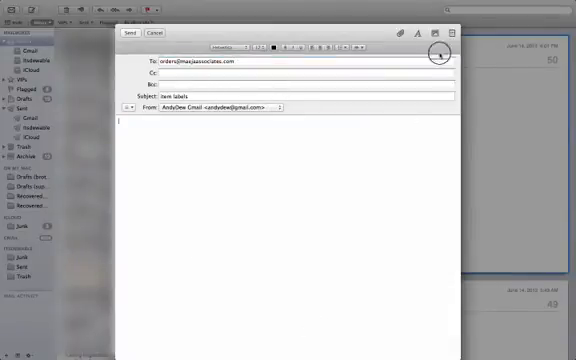
- Attach the saved packing slip PDF to the email
click(400, 32)
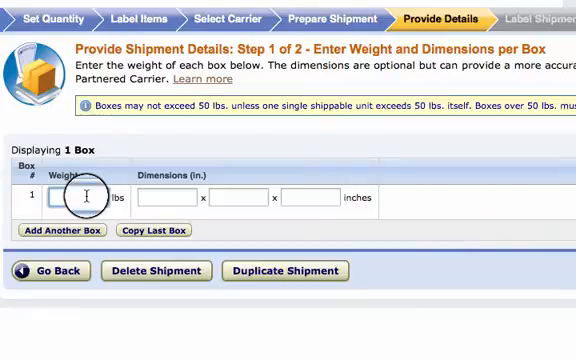
- Enter a 10 lb box weight and dimension 12, then get the $5.28 UPS estimate
text(10)
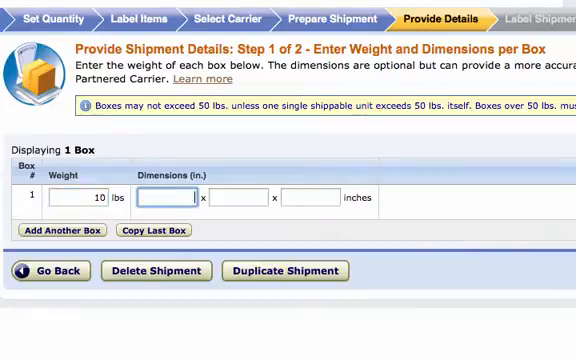
text(12)
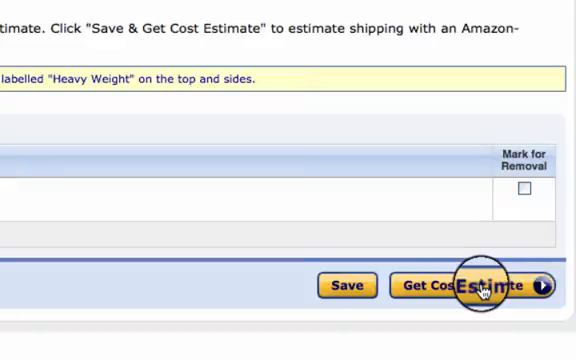
click(459, 285)
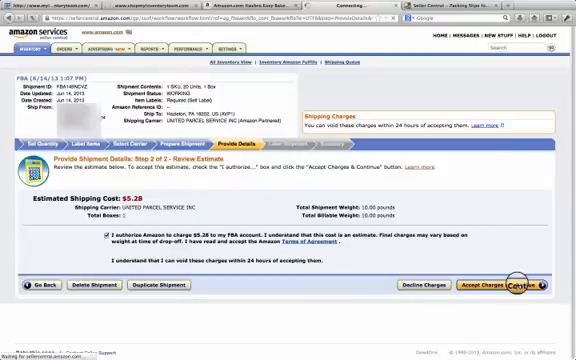
mouse_move(505, 220)
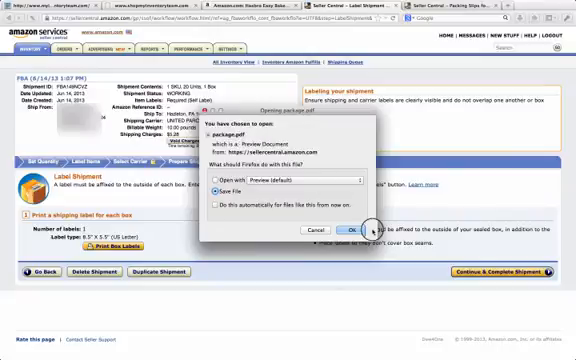
- Save the UPS box label PDF as package.pdf
click(349, 227)
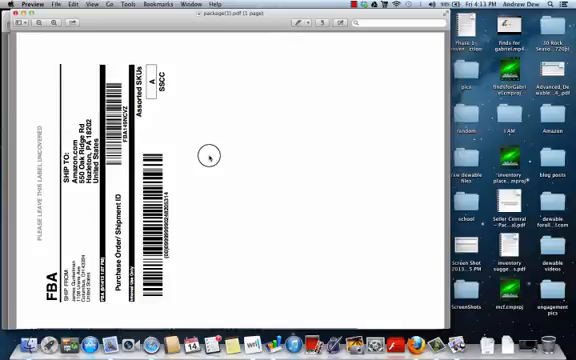
mouse_move(128, 320)
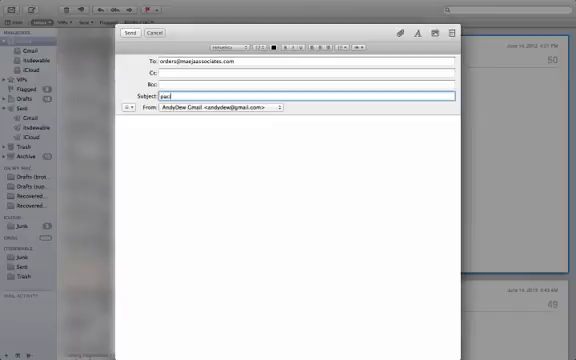
- Send an email titled 'box label' with the FBA box shipping label PDF
text(packing slip)
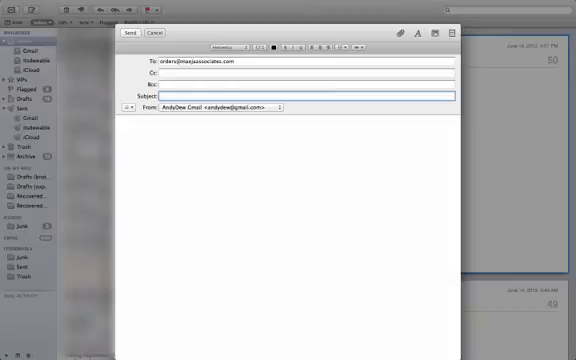
text(box label)
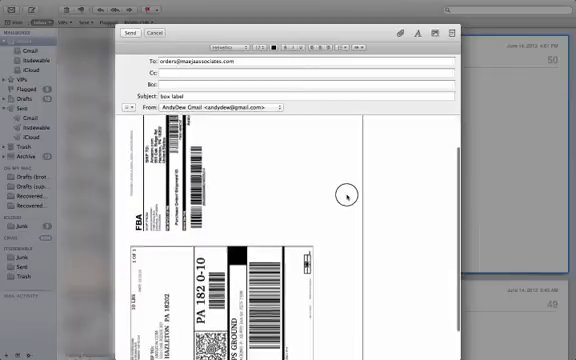
click(129, 33)
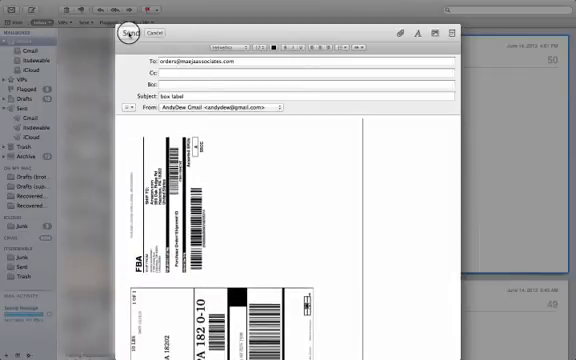